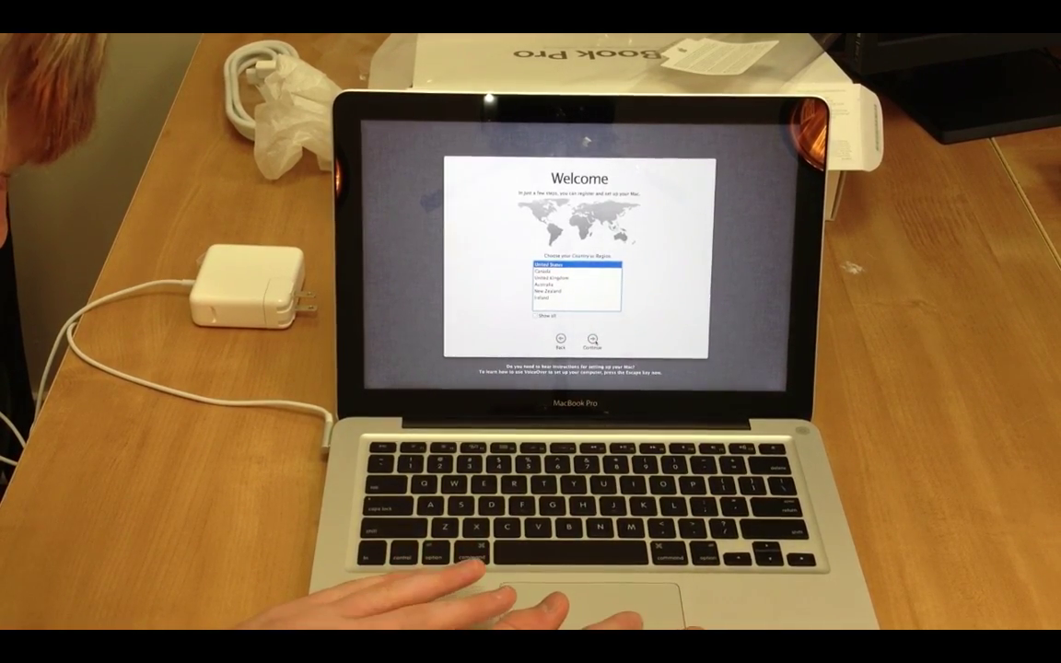
- Confirm the selected country or region on the Welcome screen and continue
left_click(594, 341)
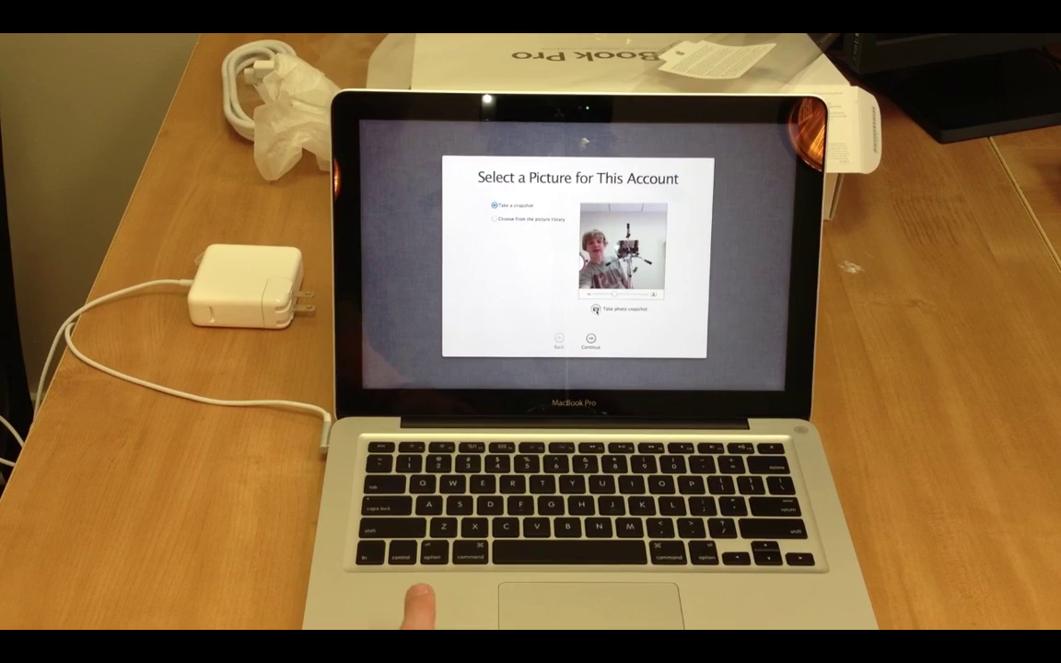
- Capture a FaceTime camera snapshot as the account picture and continue to Finishing Up
left_click(594, 308)
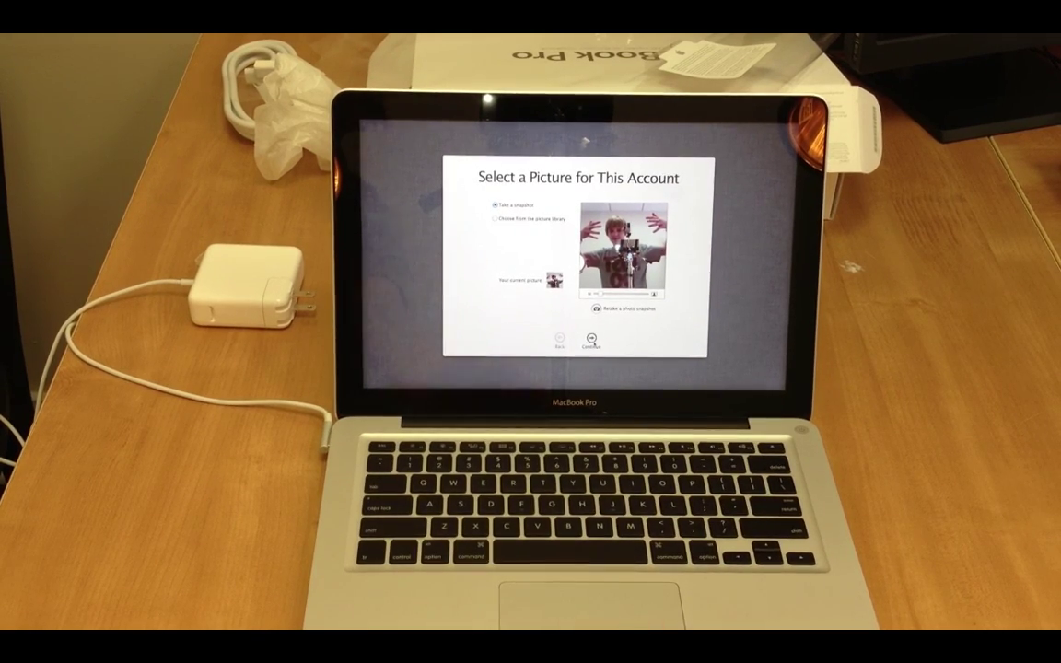
left_click(593, 340)
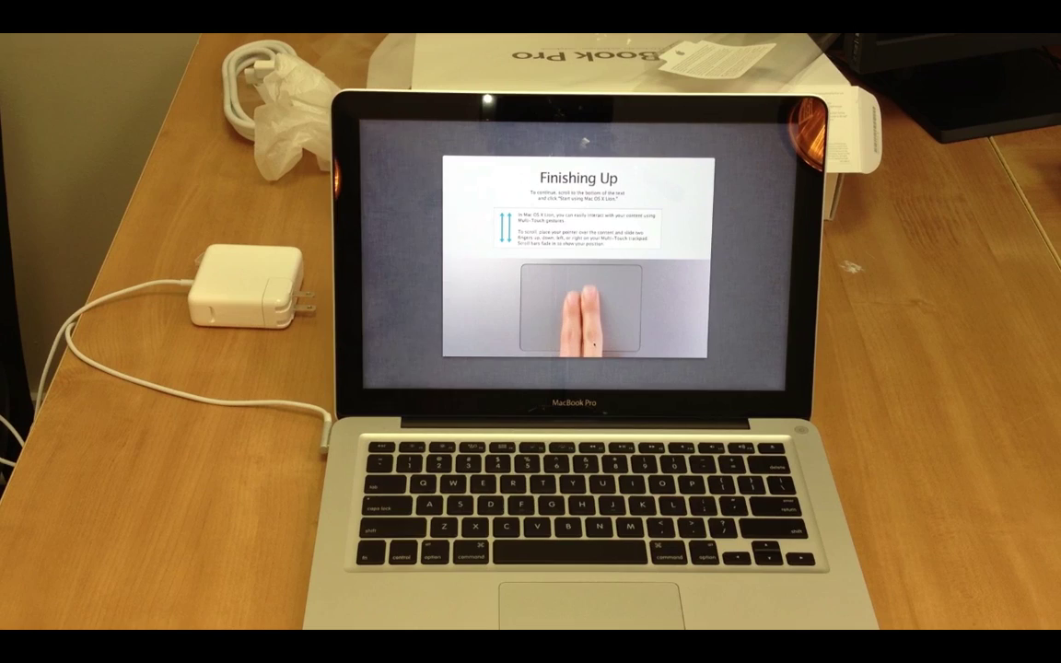